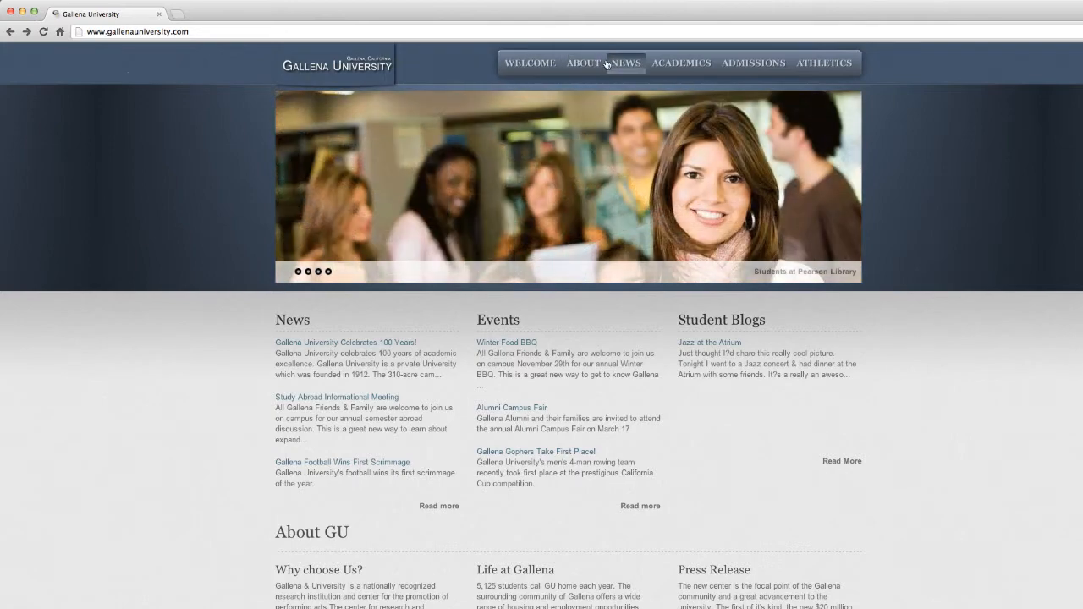
Step: Go to the Academics page and start entering the OU Campus username
left_click(680, 63)
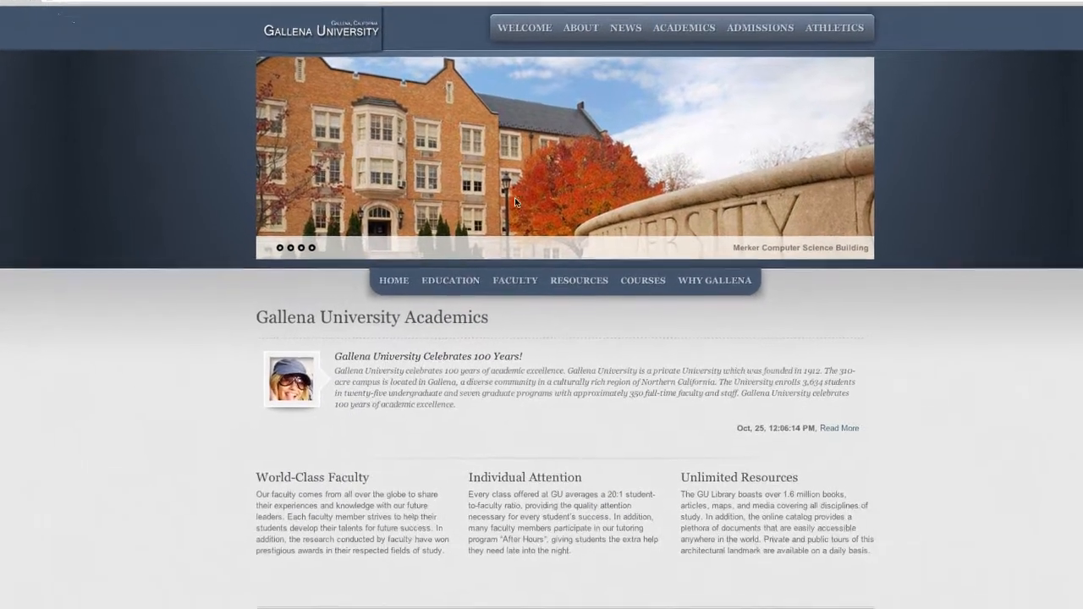
scroll("down", 3)
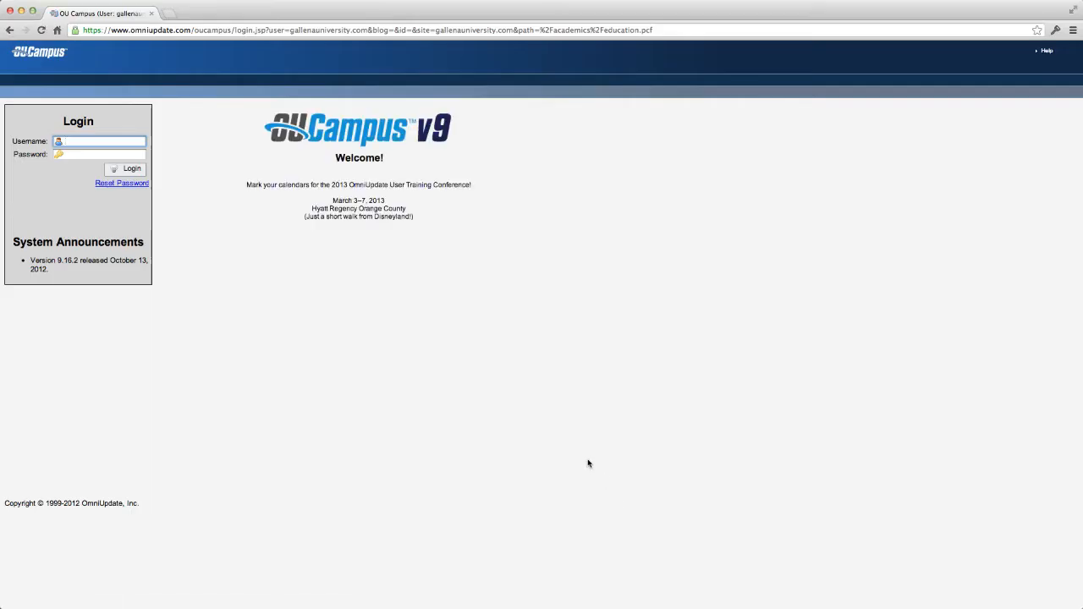
type("Henry")
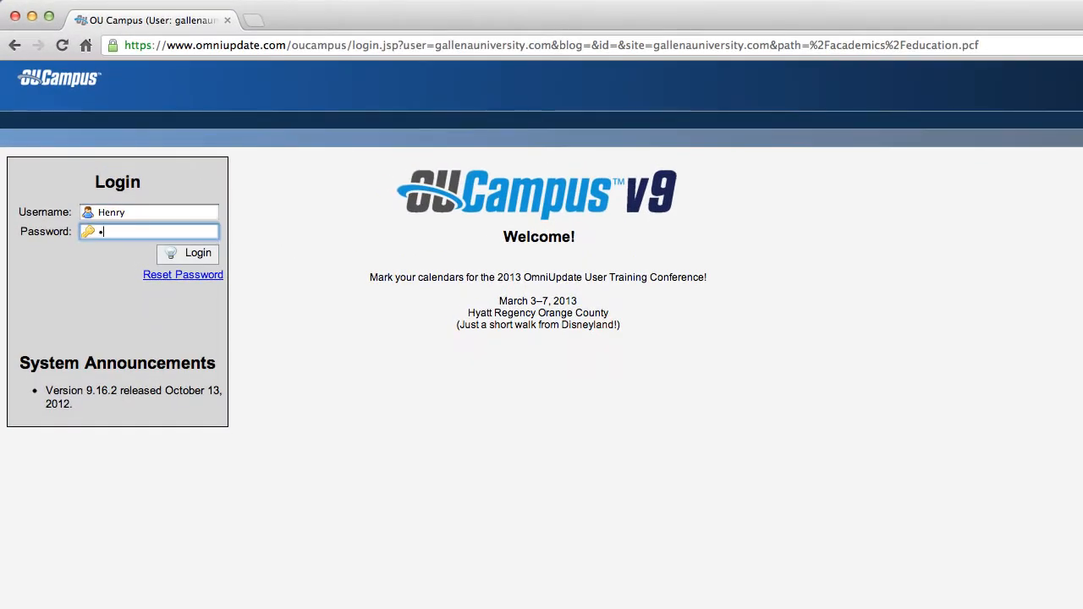
Step: Enter the password, log in, and locate the Office of Education editable region
type("•••••")
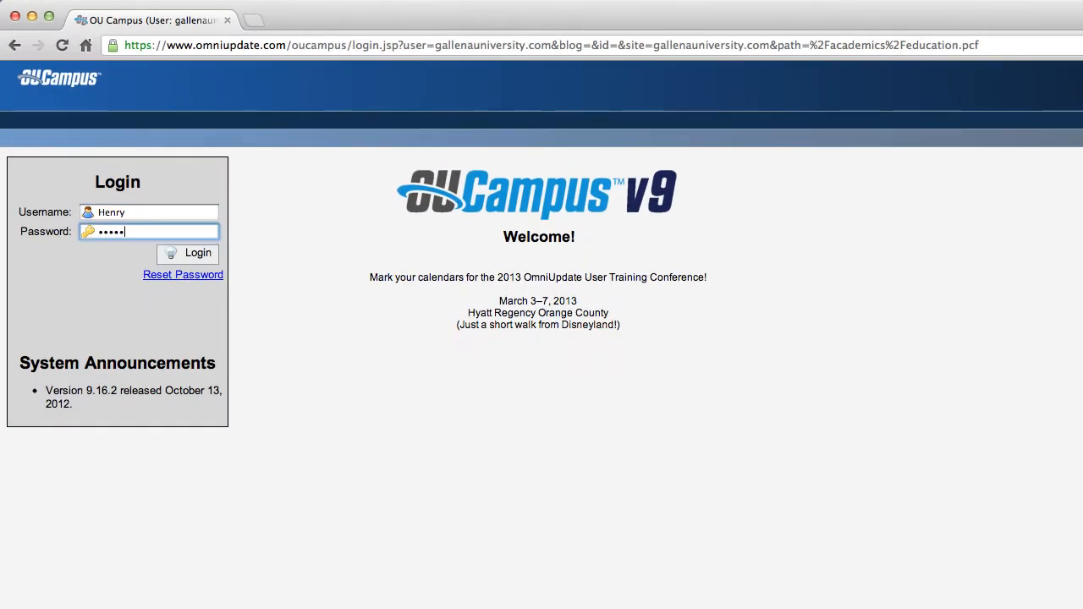
left_click(186, 254)
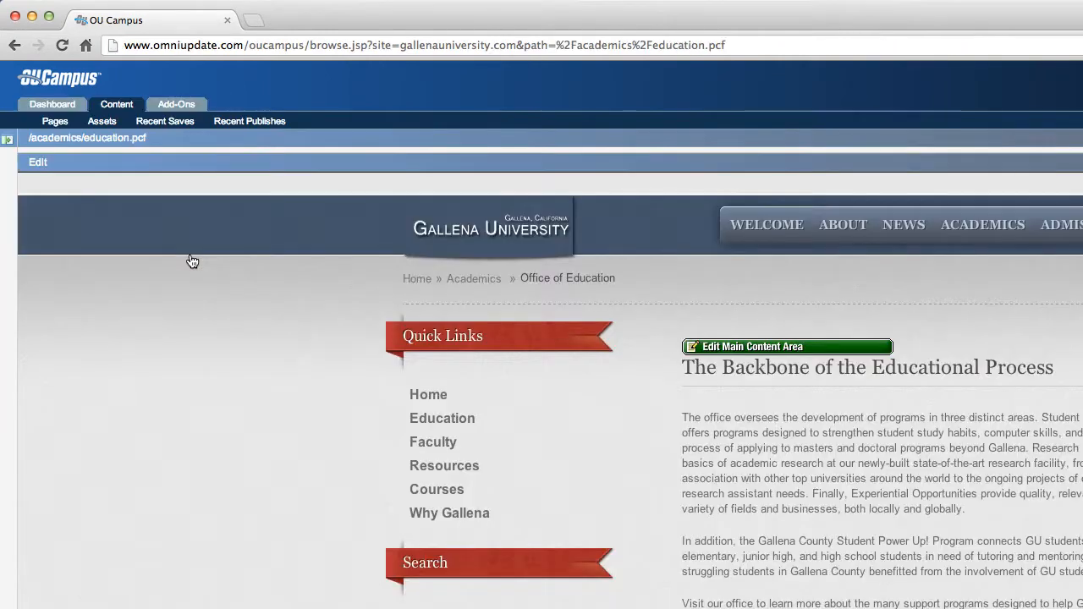
scroll("down", 3)
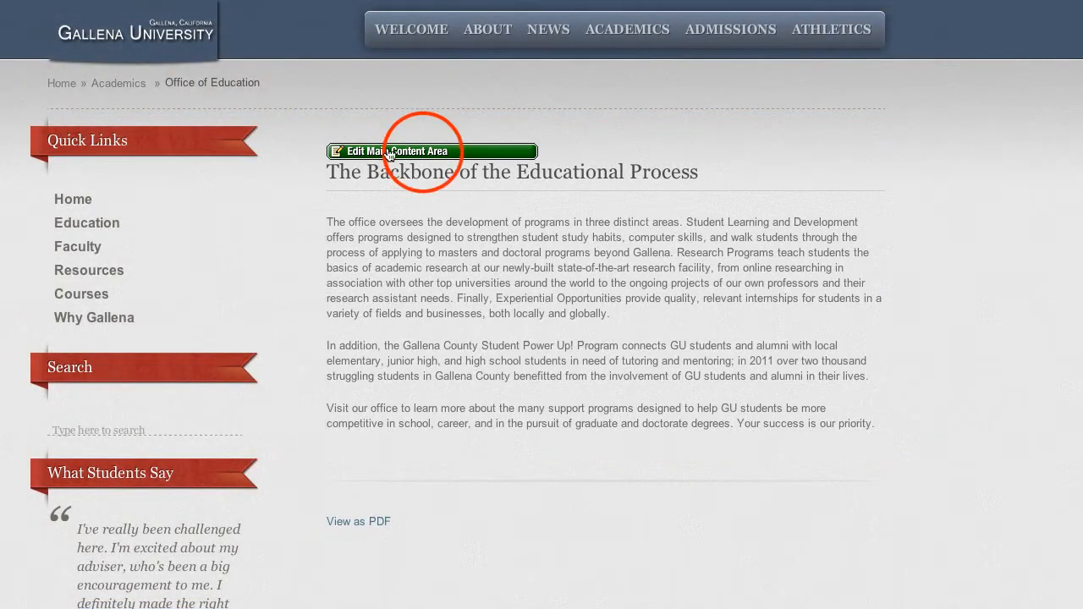
Step: Edit the Main Content Area and begin inserting an image from the academics images folder
left_click(393, 151)
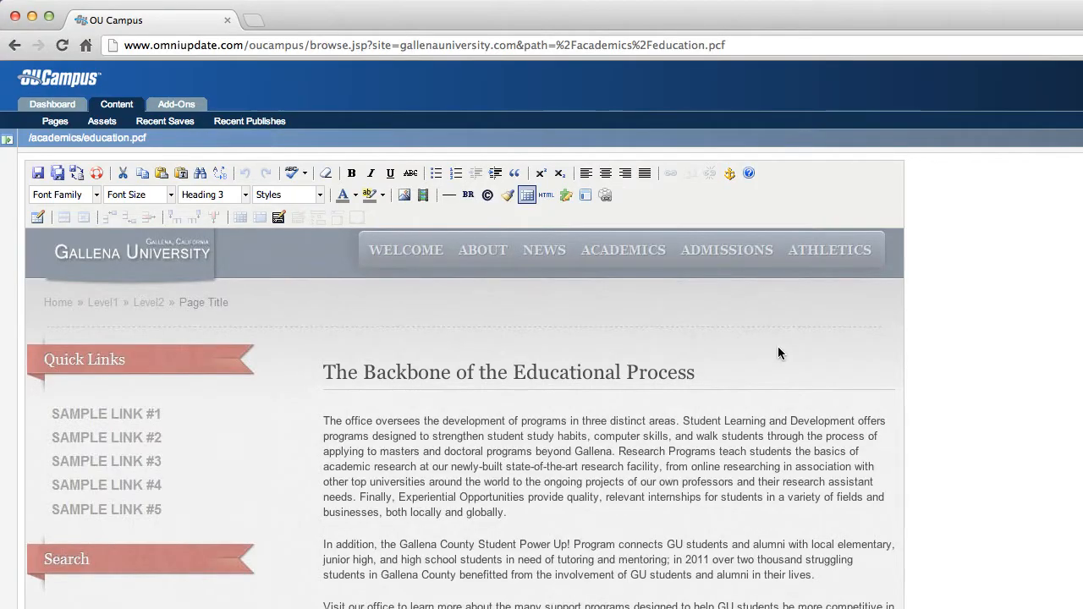
mouse_move(643, 157)
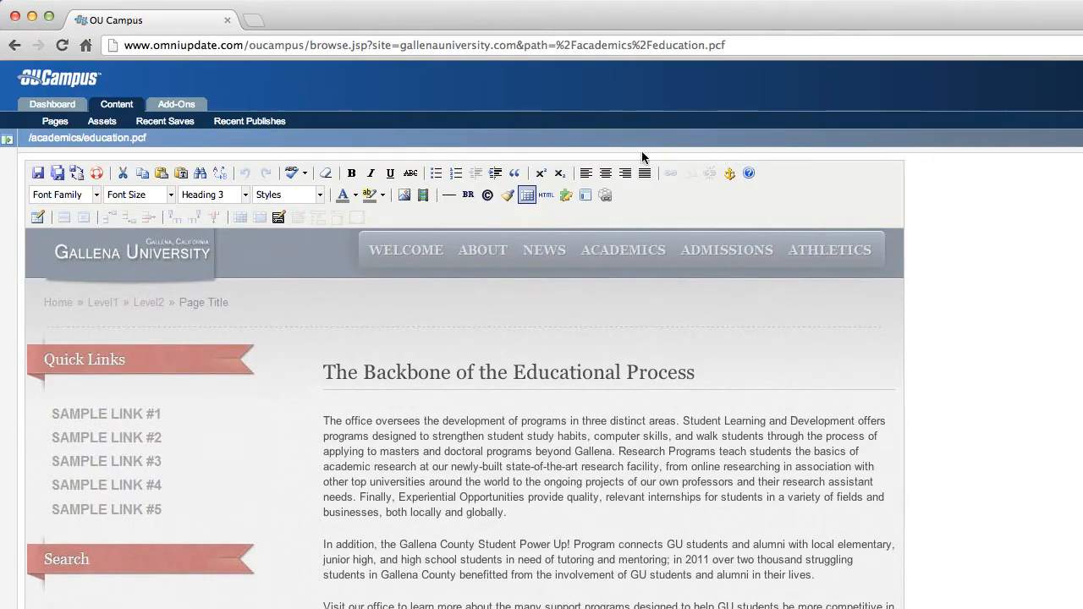
mouse_move(138, 240)
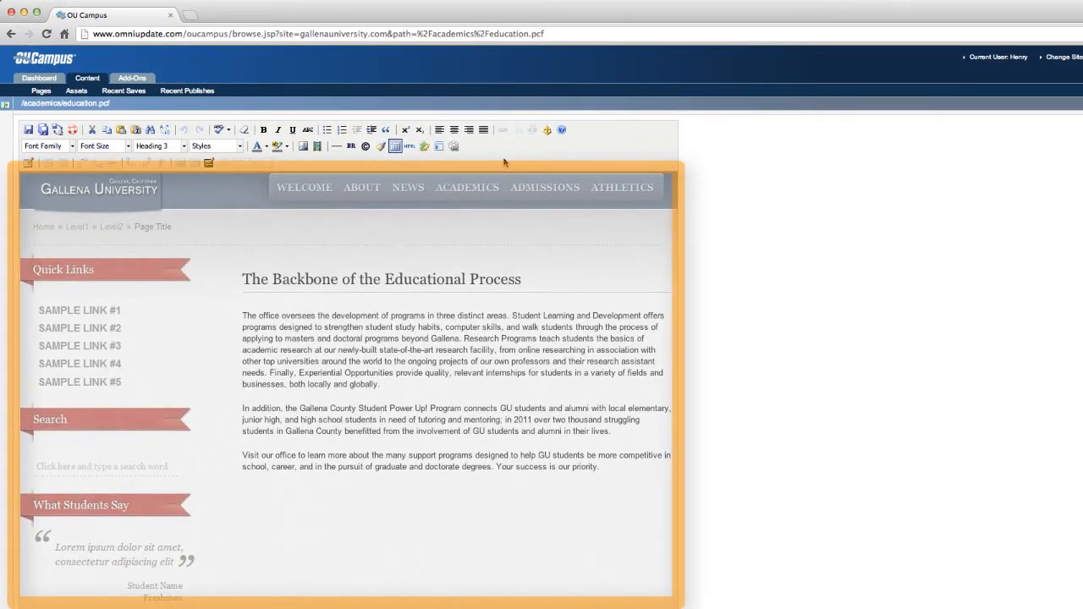
left_click(244, 317)
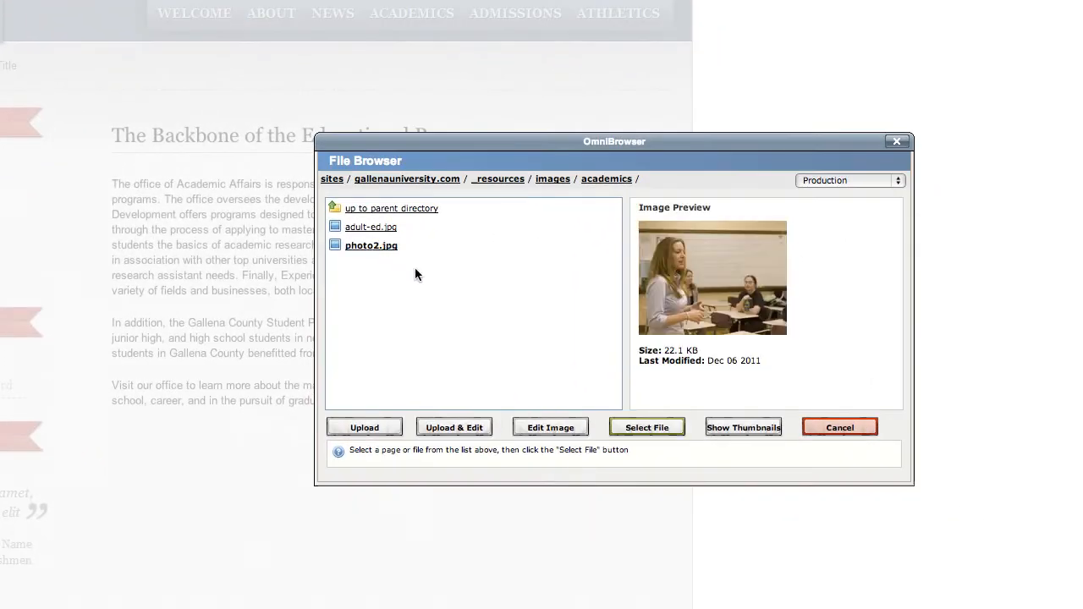
Step: Insert photo2.jpg right-aligned beside the opening paragraph, cropped to the marked area
left_click(646, 426)
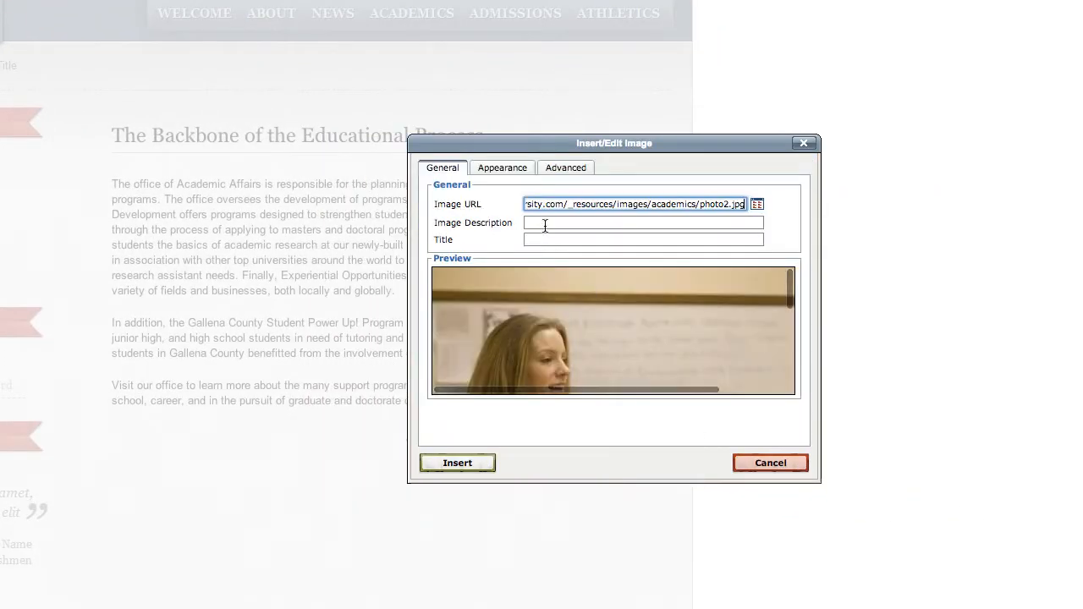
left_click(503, 167)
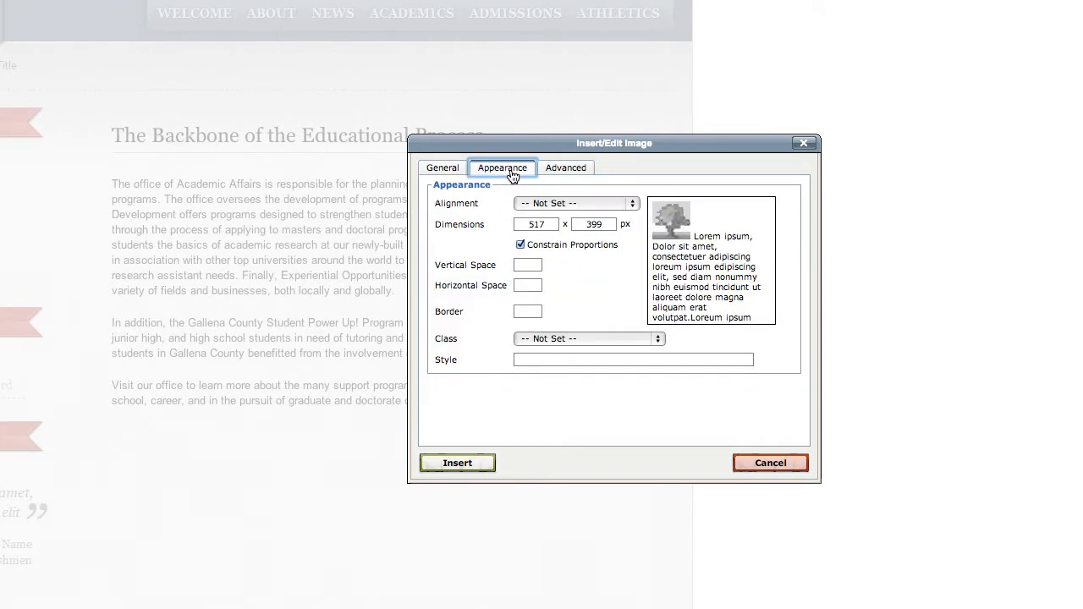
left_click(575, 203)
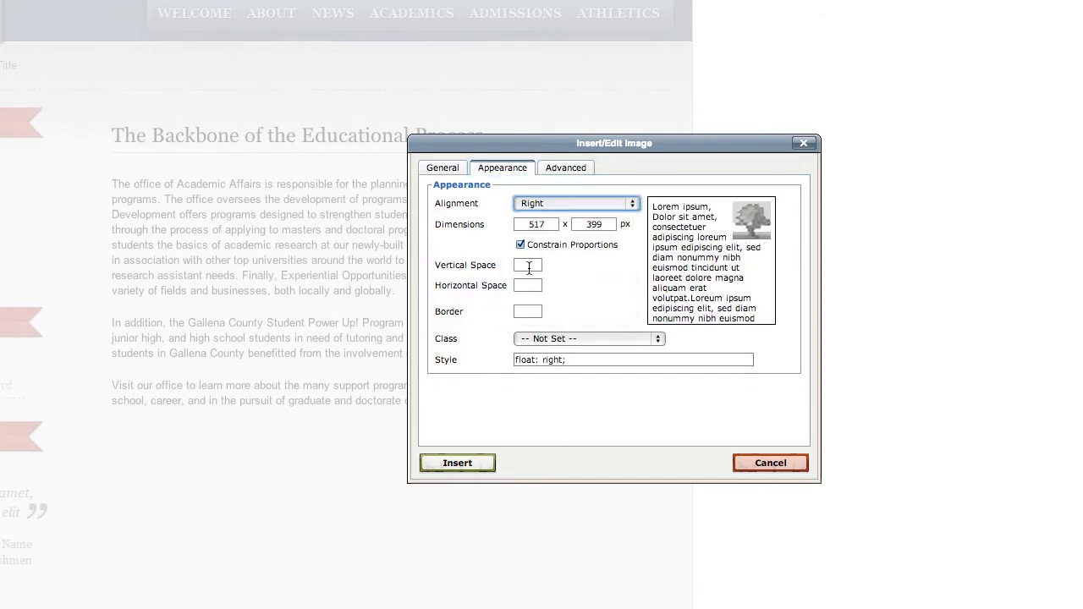
left_click(456, 464)
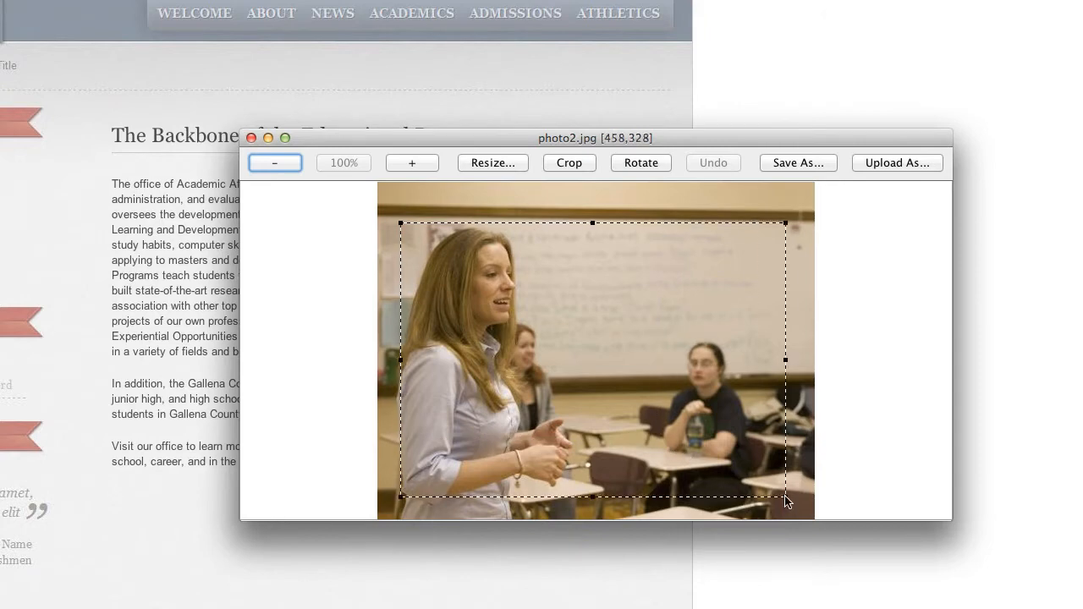
left_click(568, 162)
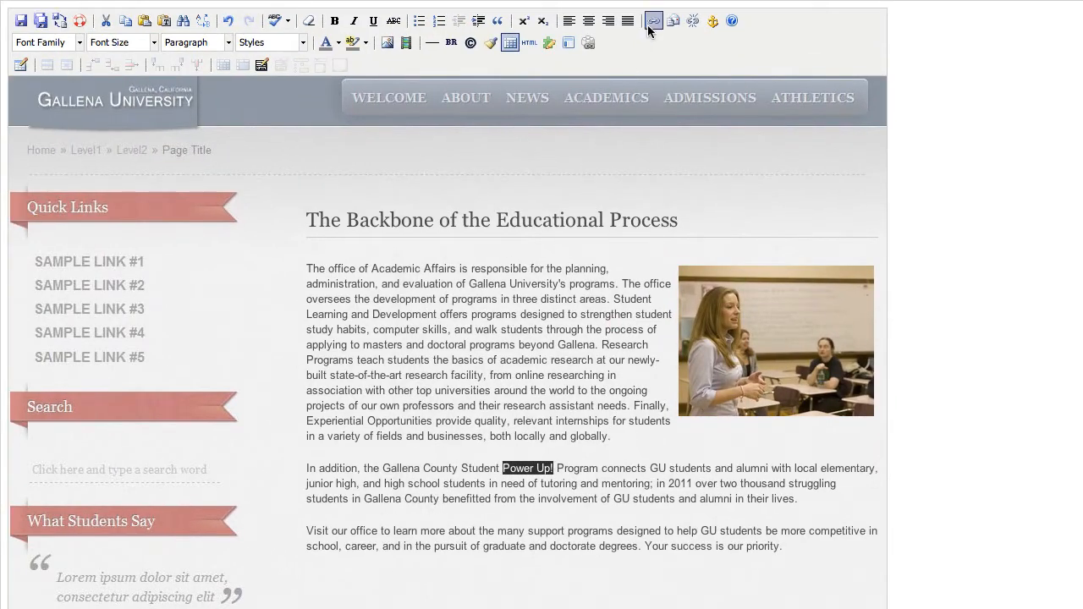
Step: Link 'Power Up' to education.pdf and start a table with its column count
left_click(653, 20)
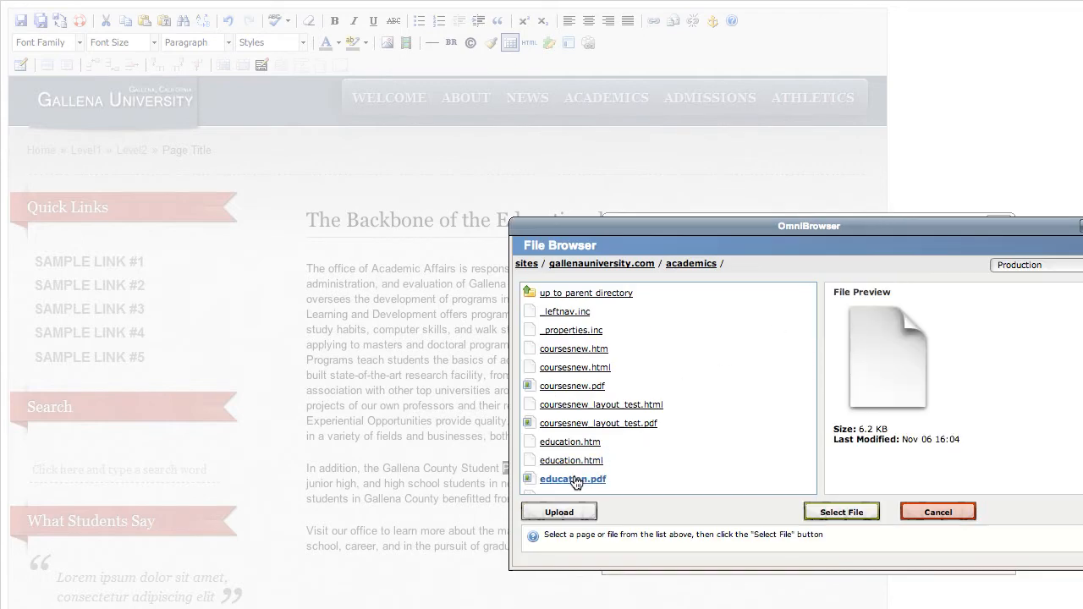
left_click(840, 510)
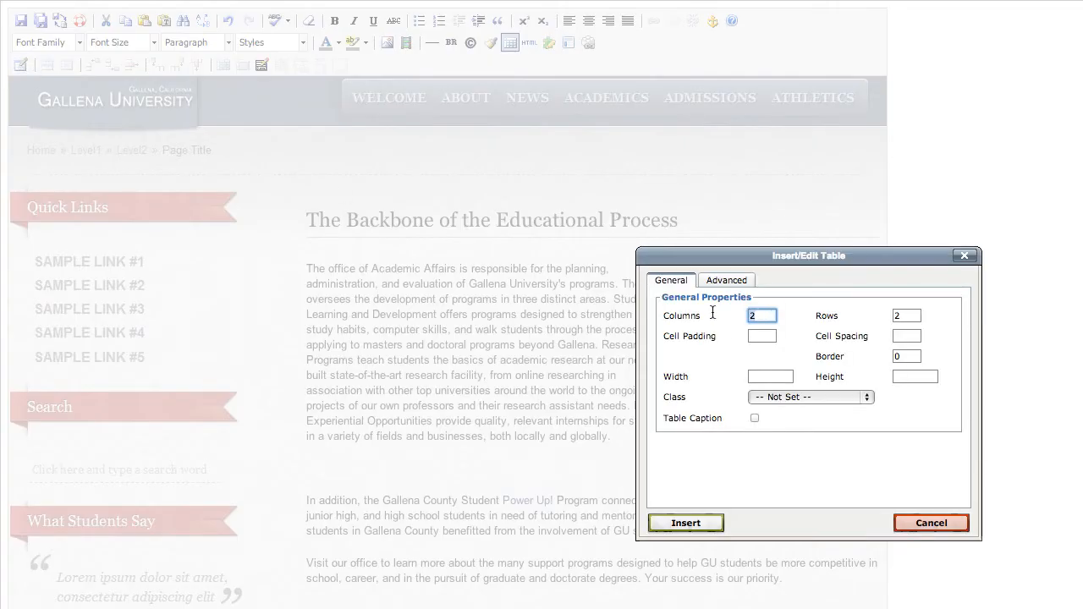
left_click(685, 522)
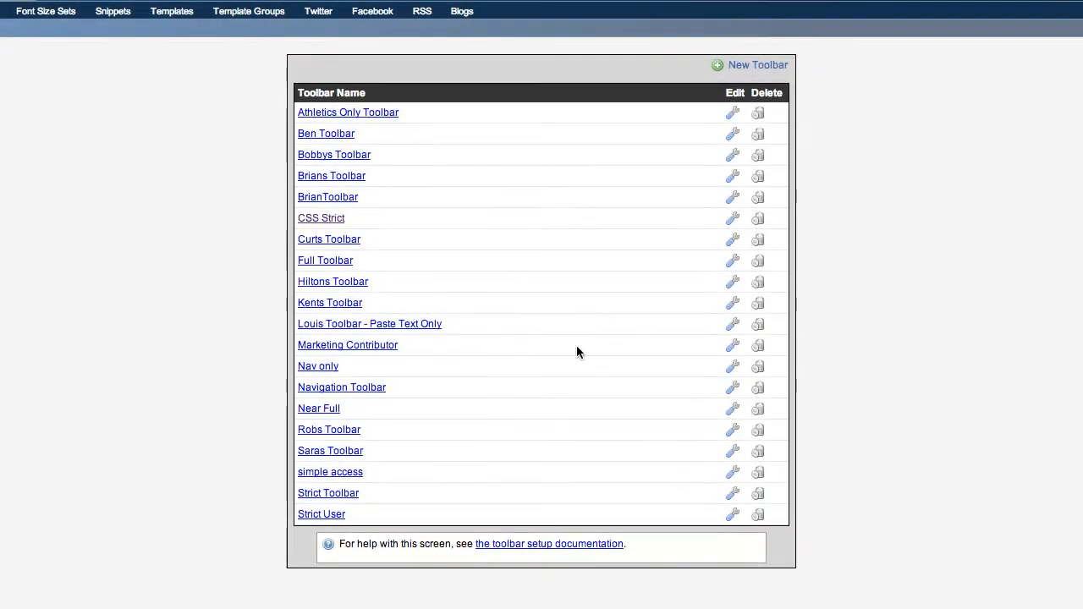
Step: Toggle buttons on the CSS Strict toolbar and choose how pasted text is cleaned
left_click(731, 217)
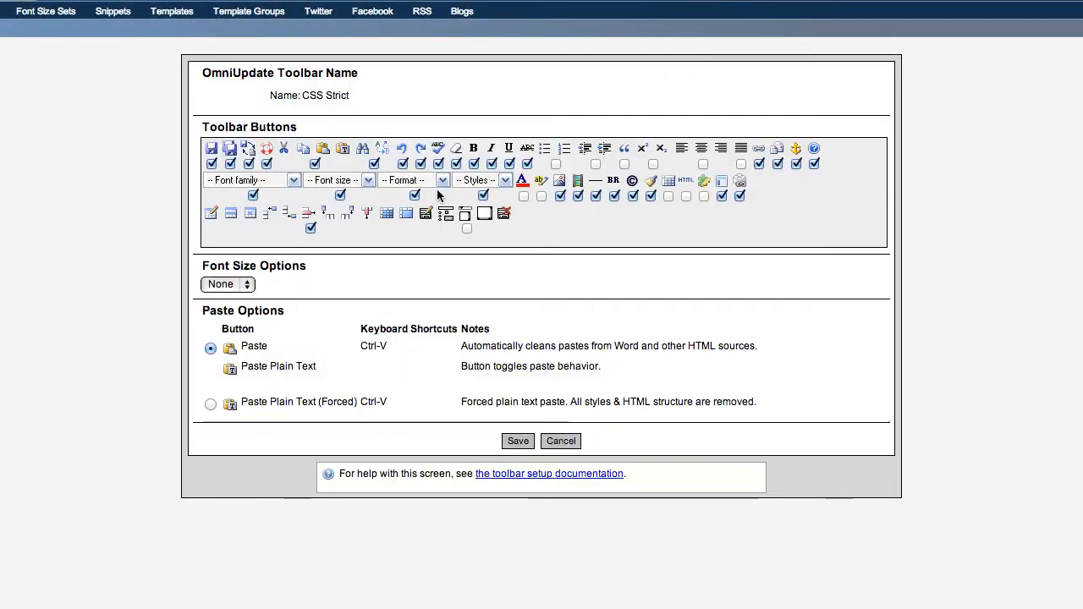
left_click(473, 162)
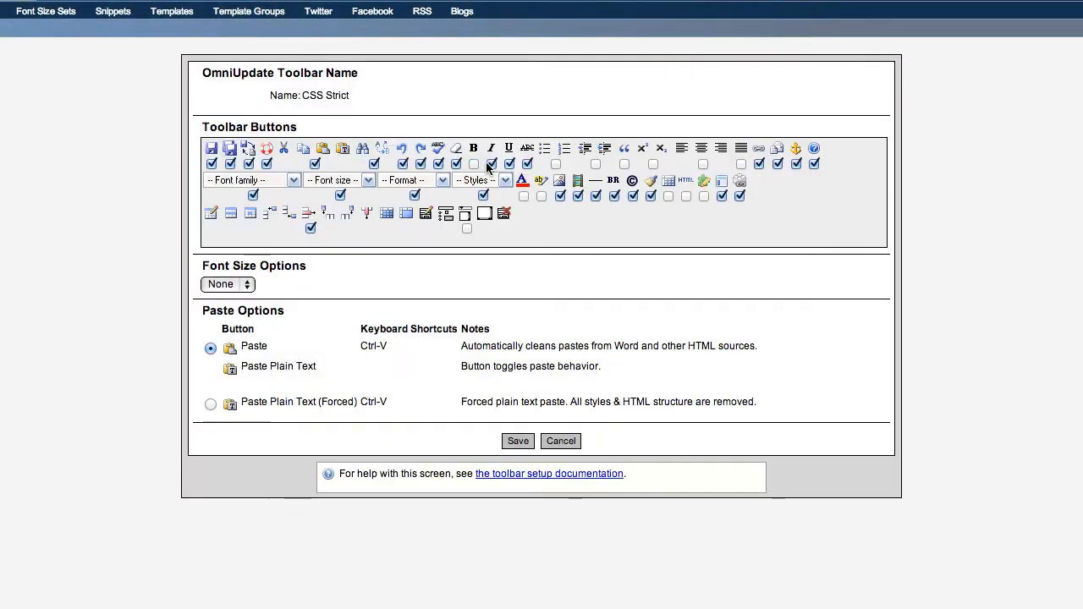
left_click(528, 164)
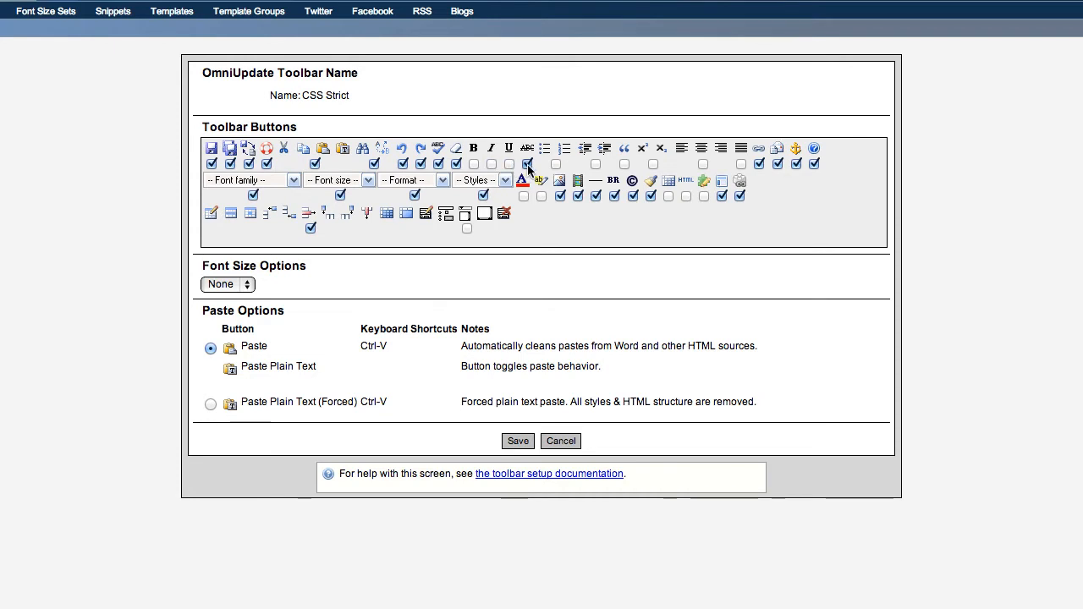
left_click(415, 196)
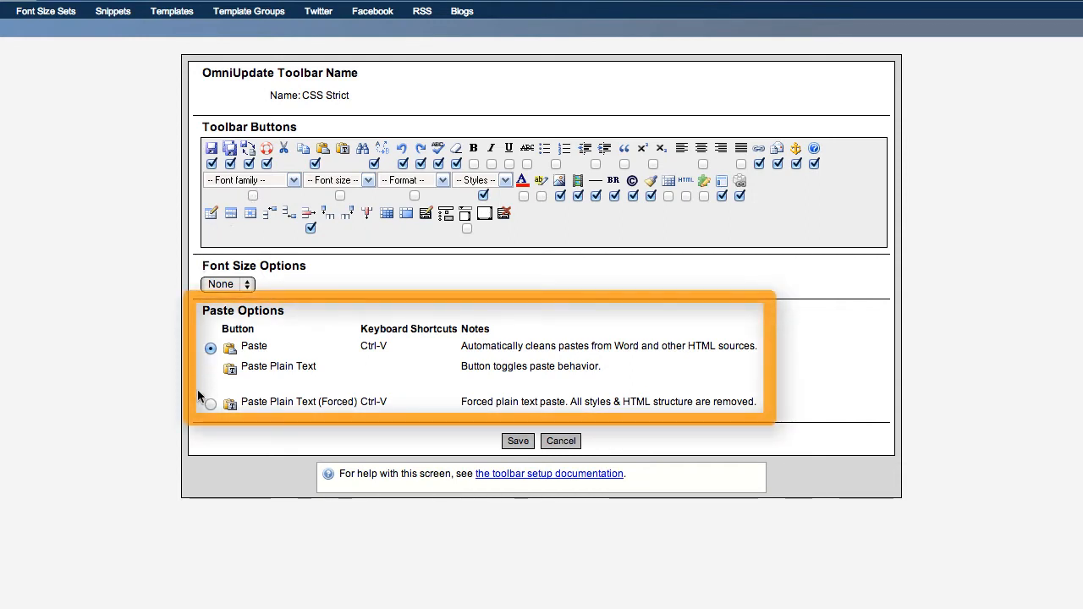
left_click(210, 402)
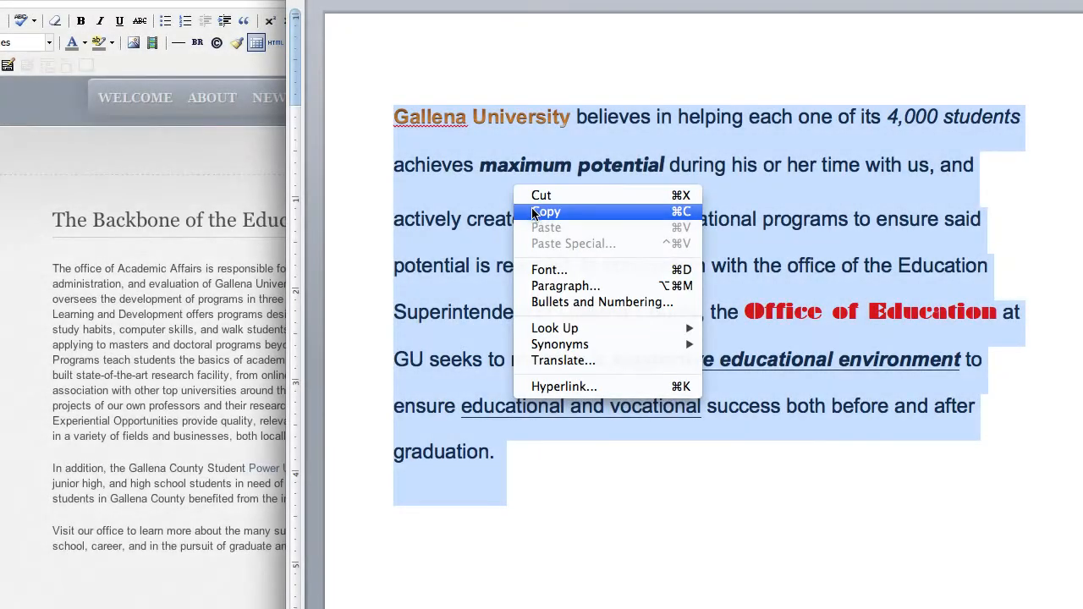
Step: Copy the Word intro paragraph into the Education page and save it
left_click(545, 212)
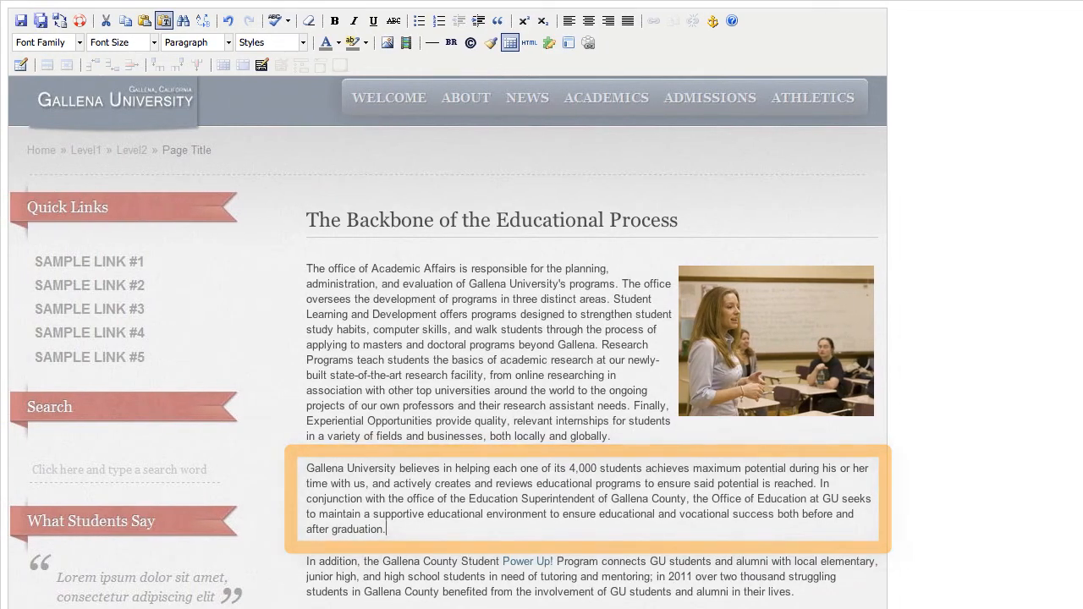
left_click(20, 21)
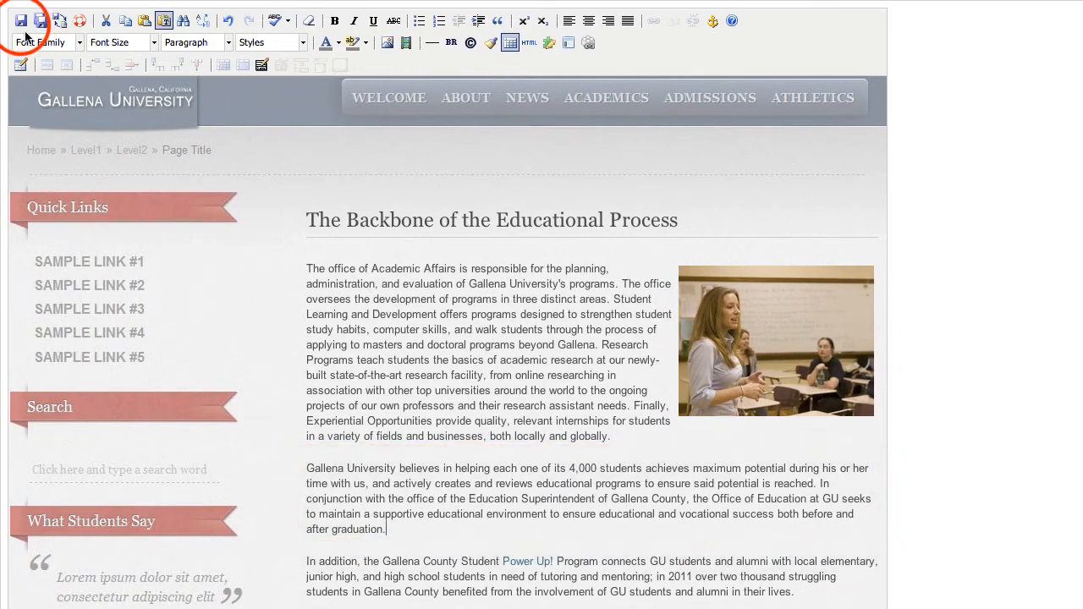
left_click(20, 20)
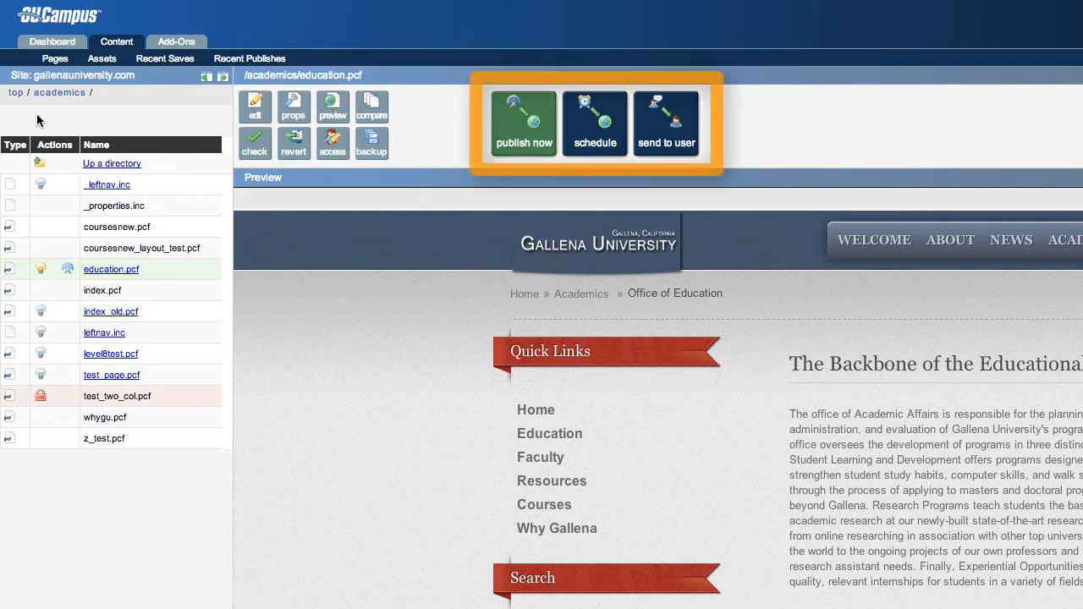
mouse_move(225, 120)
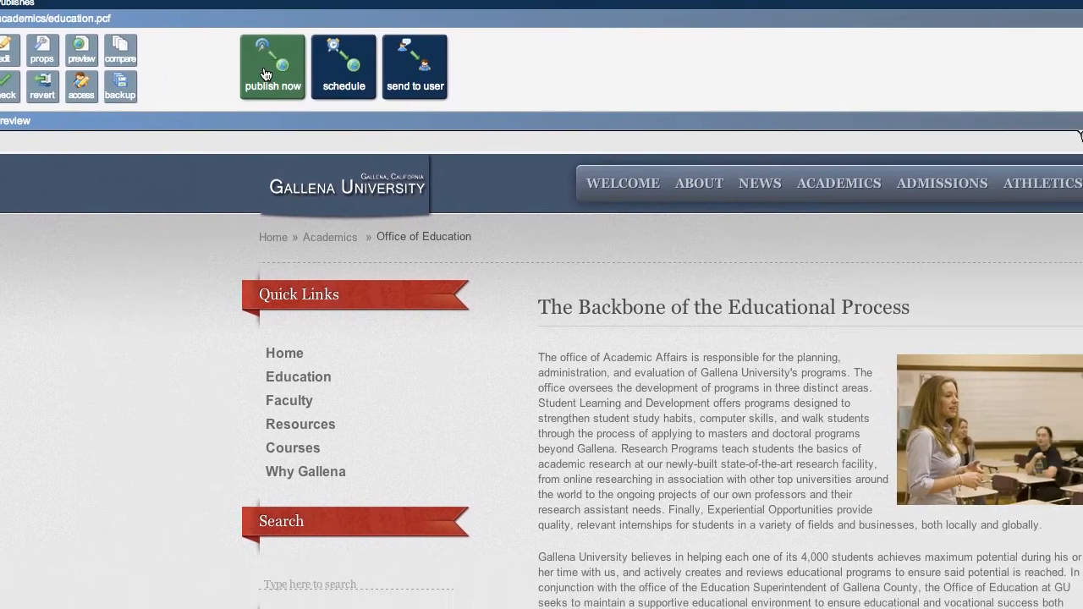
Step: Schedule the publish for November 19, 2012 at 8 AM
left_click(343, 68)
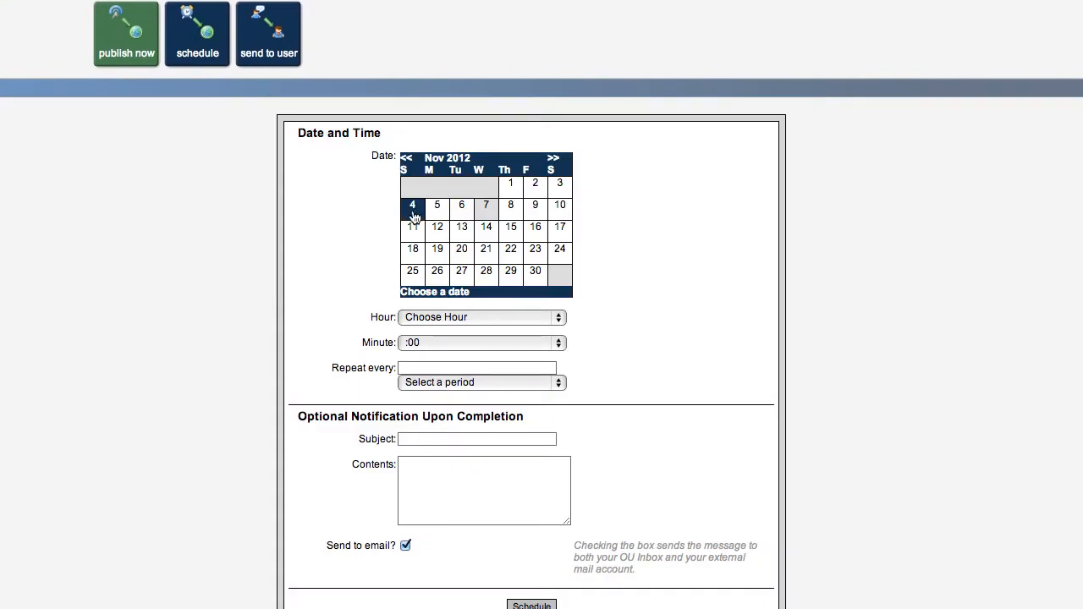
left_click(482, 318)
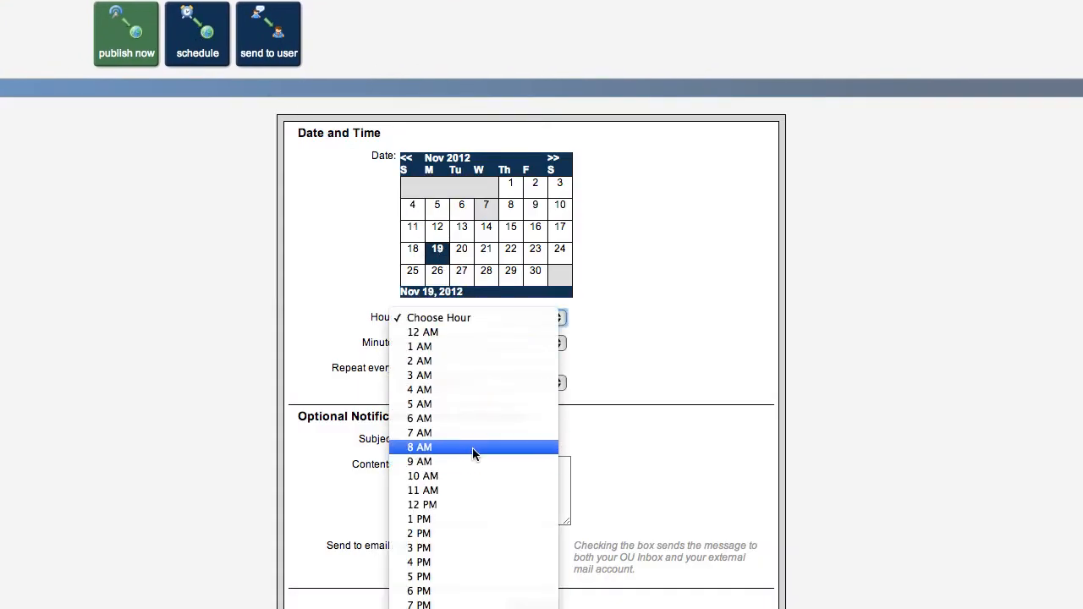
left_click(420, 447)
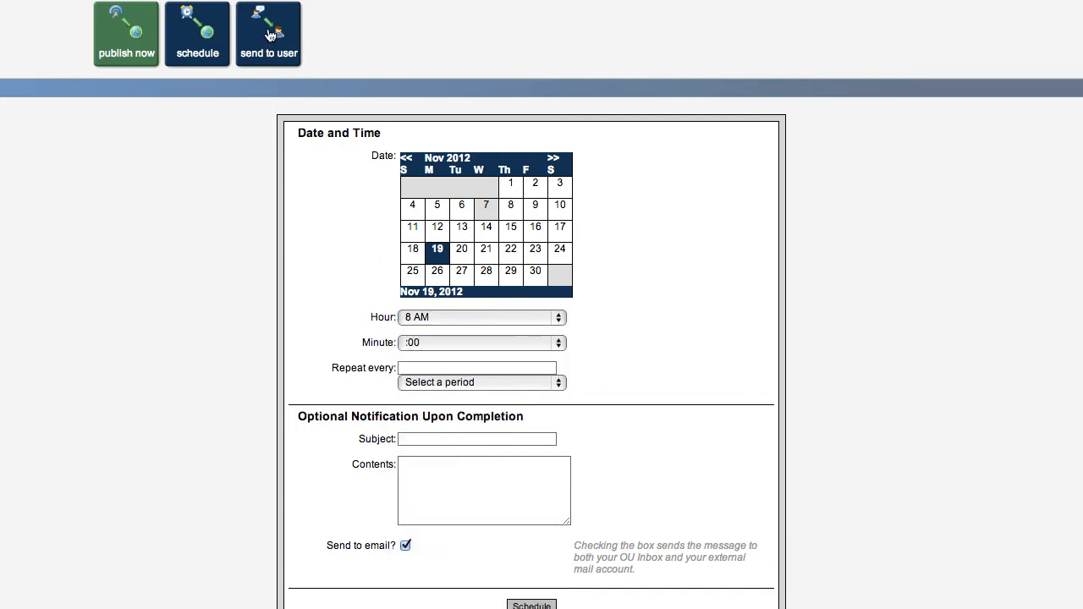
Step: Send education.pcf to a chosen user for approval
left_click(268, 32)
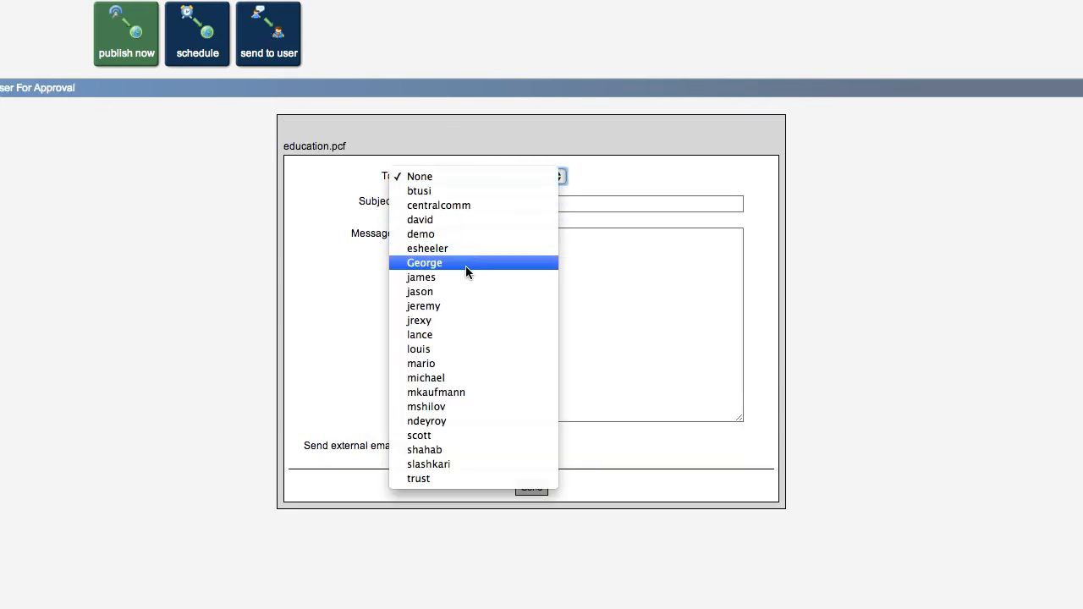
left_click(126, 34)
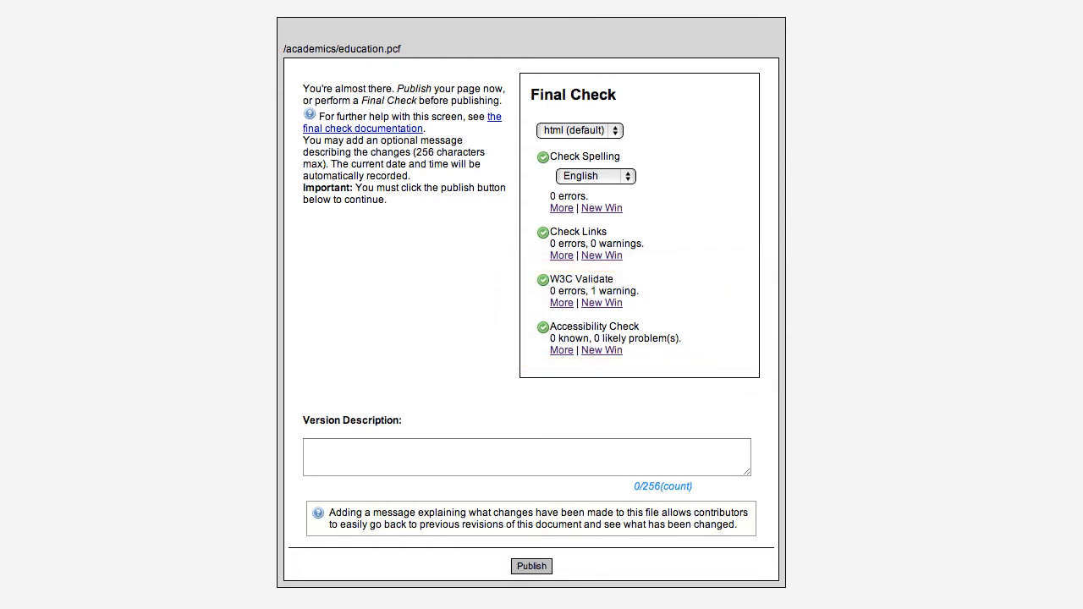
Step: Publish with the version description 'Added intro paragraph and photo'
left_click(561, 349)
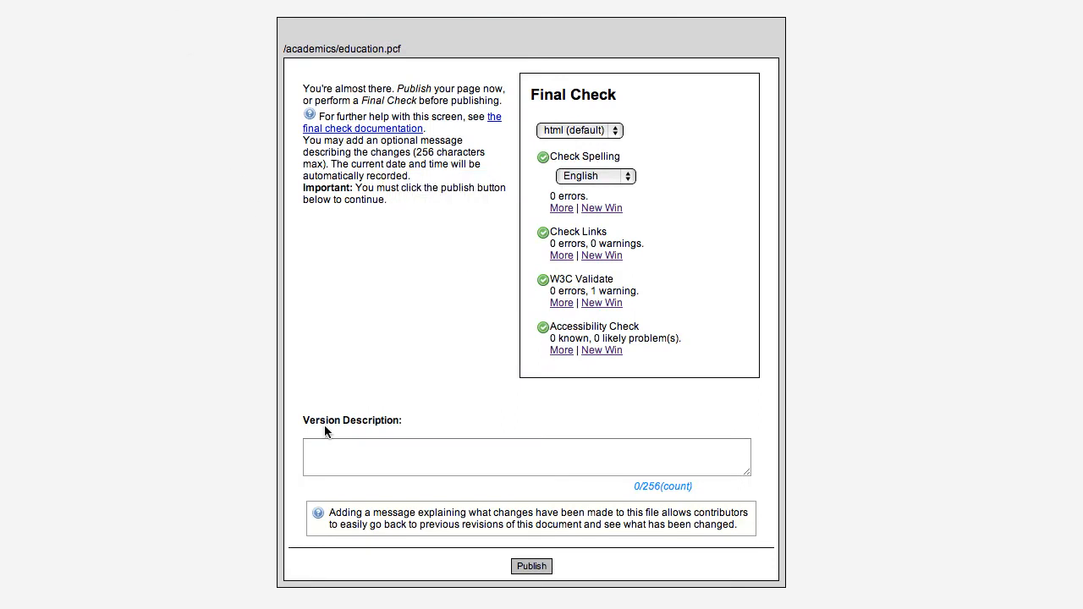
type("Added intro")
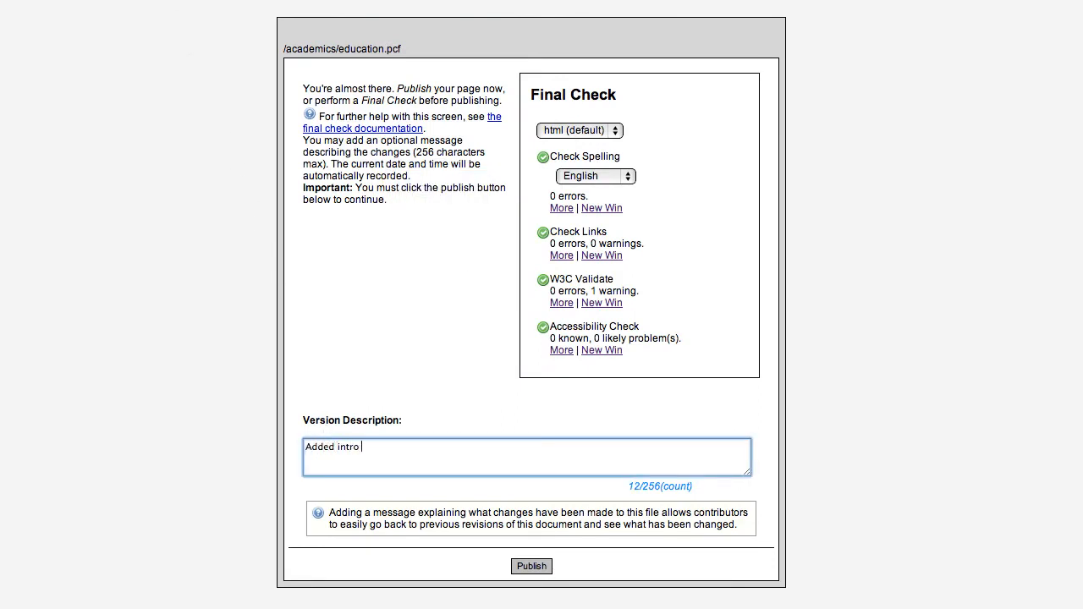
type("paragraph an")
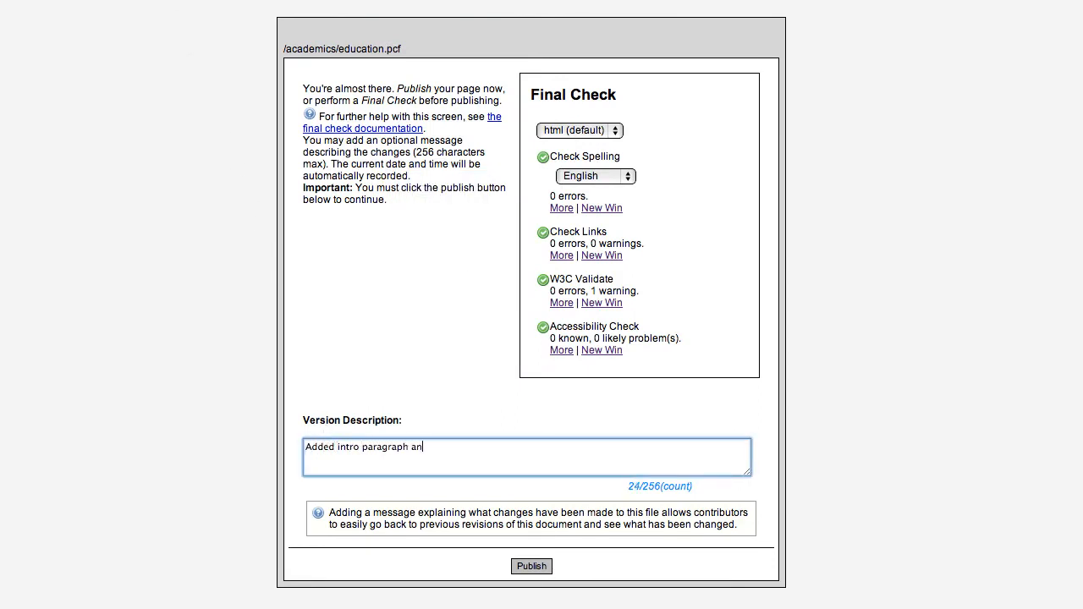
type("d photo")
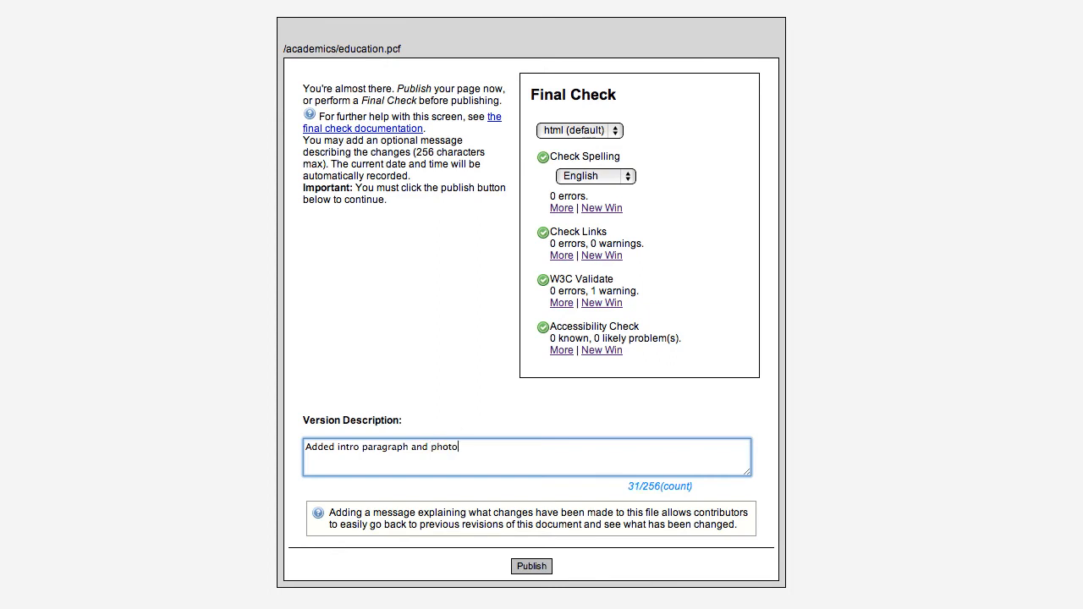
left_click(532, 565)
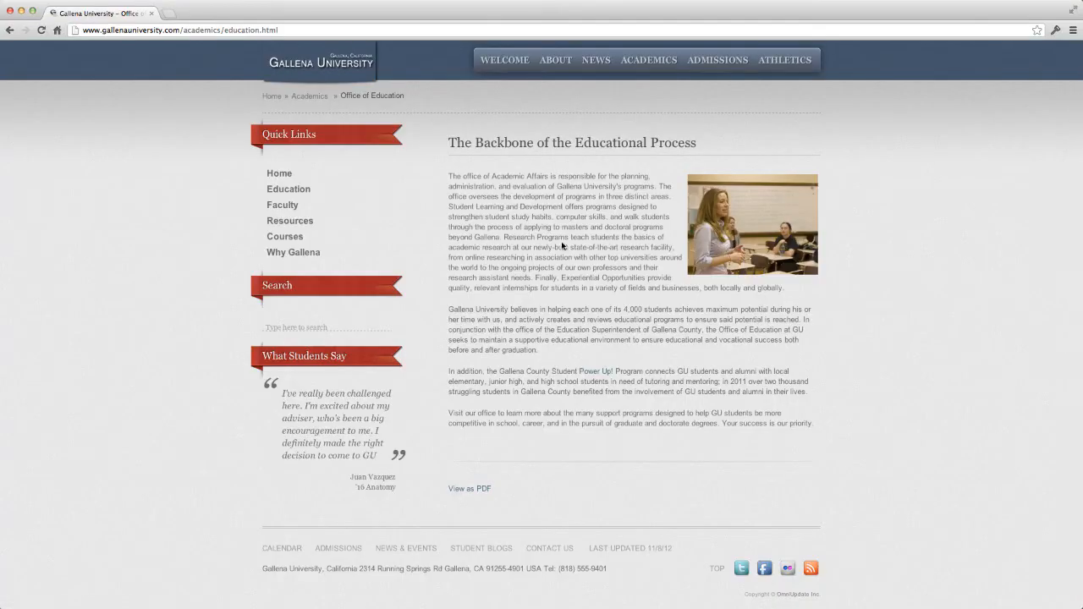
mouse_move(430, 245)
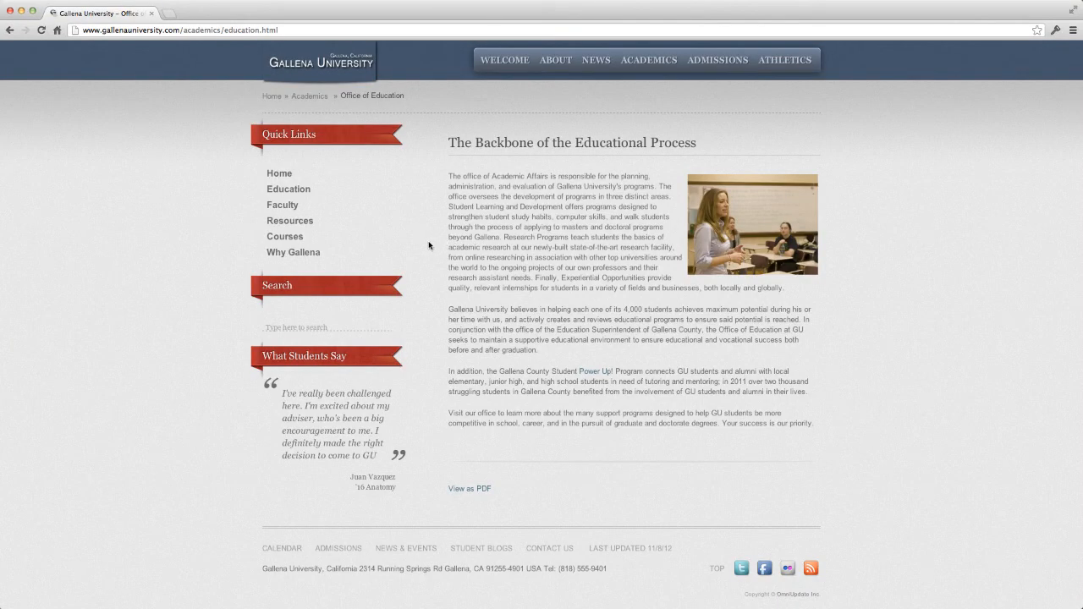